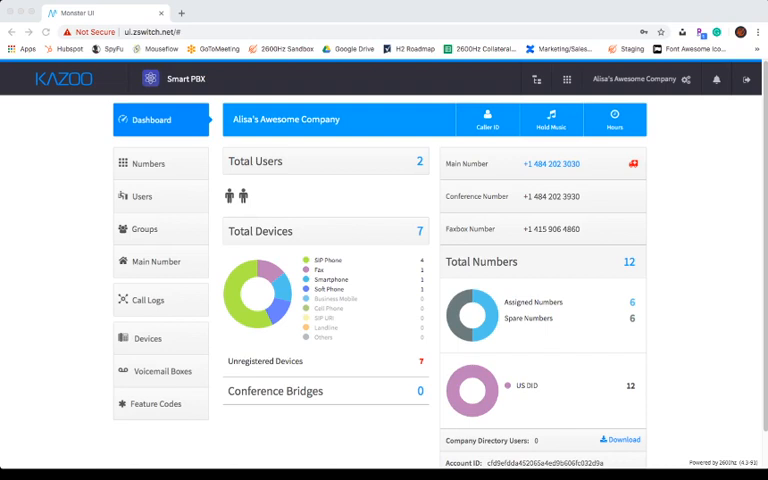
left_click(142, 196)
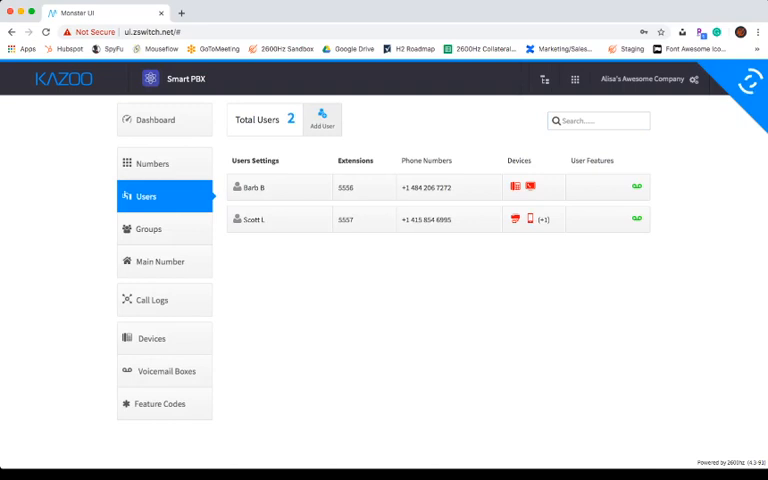
left_click(322, 118)
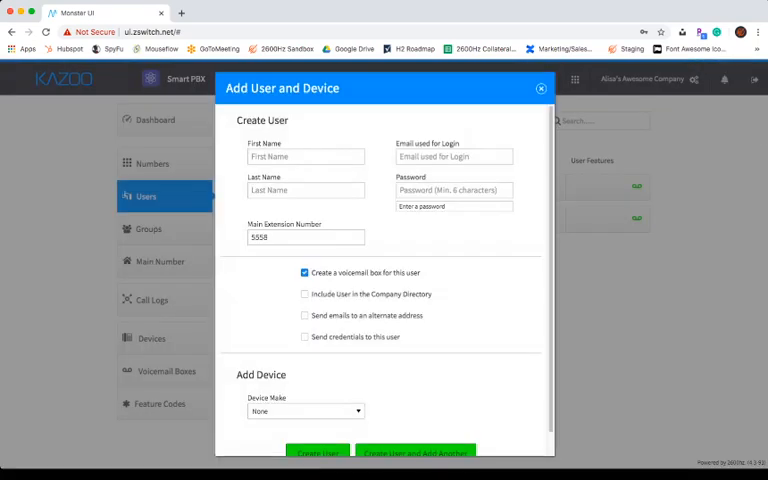
type("Anna")
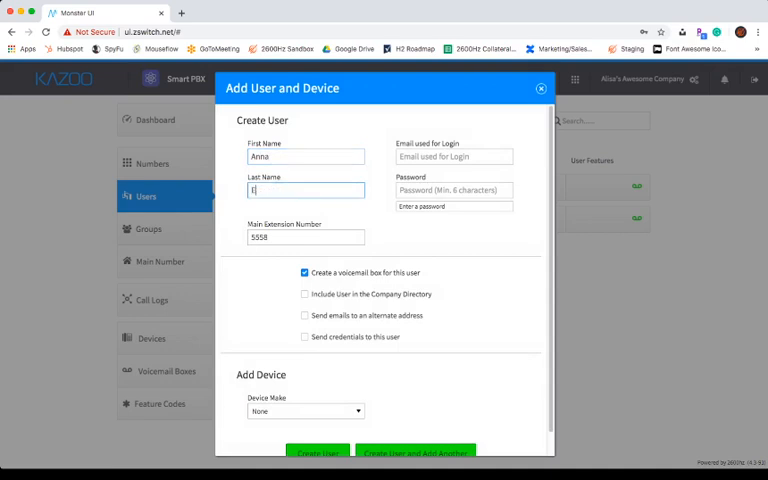
type("test@test.com")
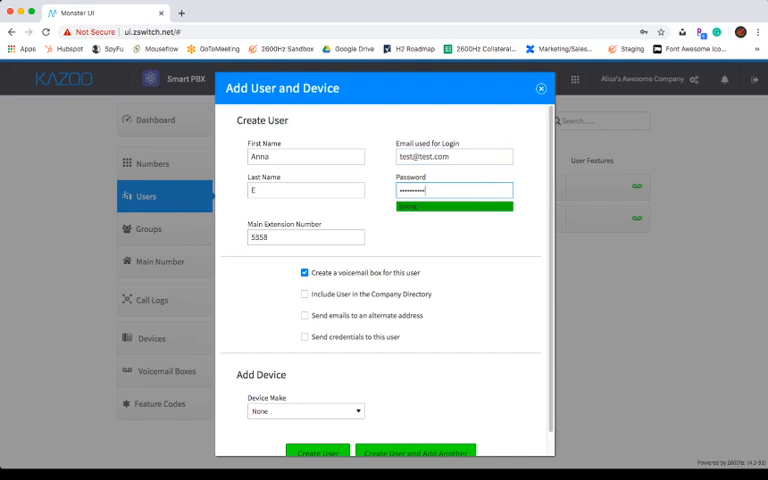
left_click(305, 237)
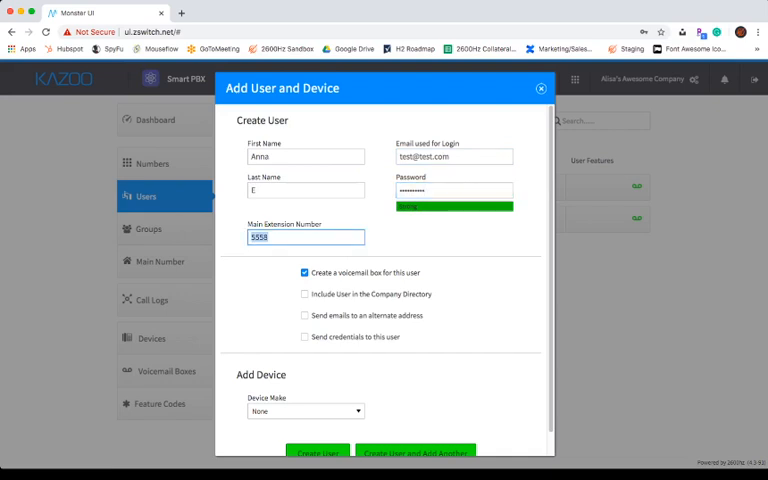
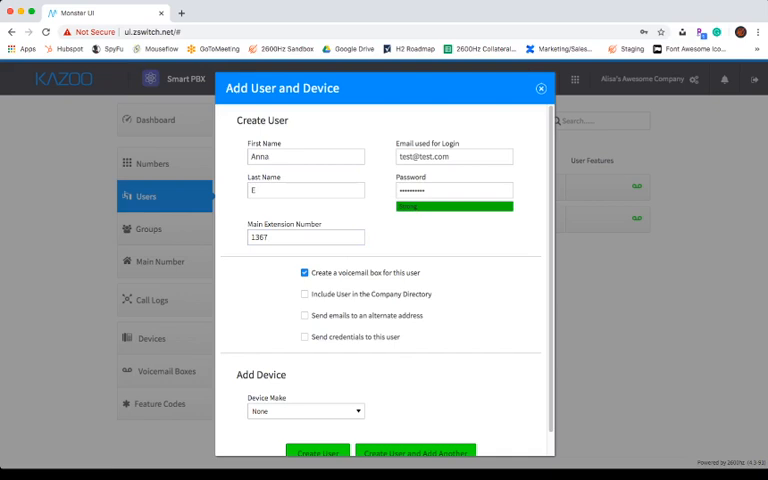
left_click(305, 294)
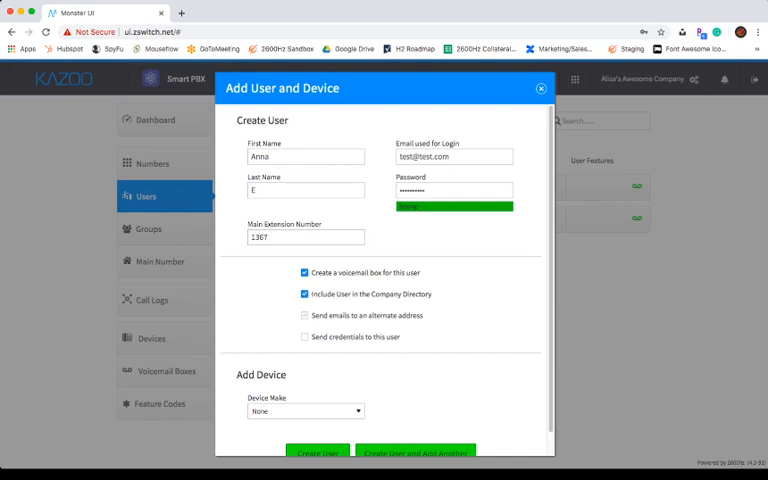
left_click(305, 315)
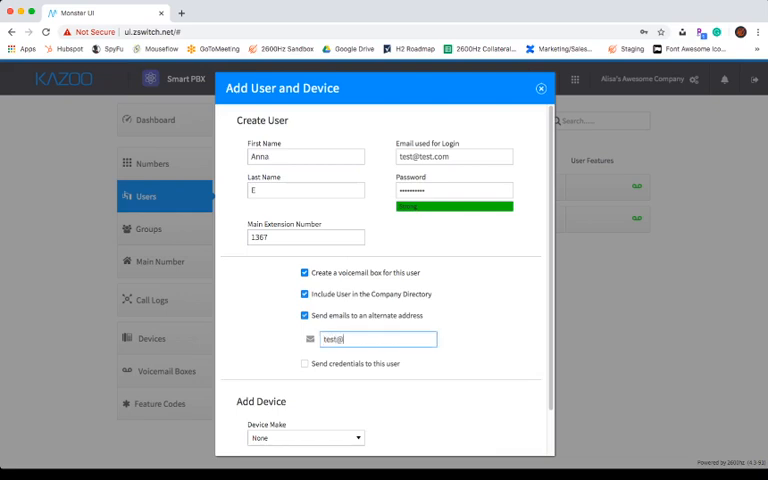
type("aoi.com")
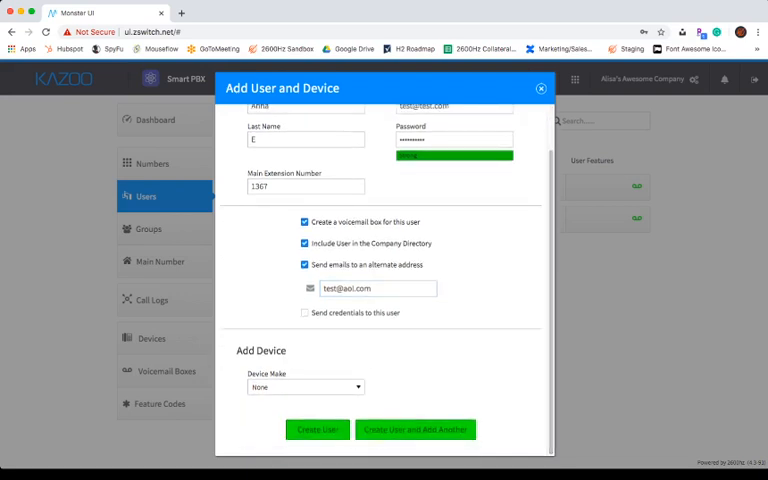
left_click(305, 387)
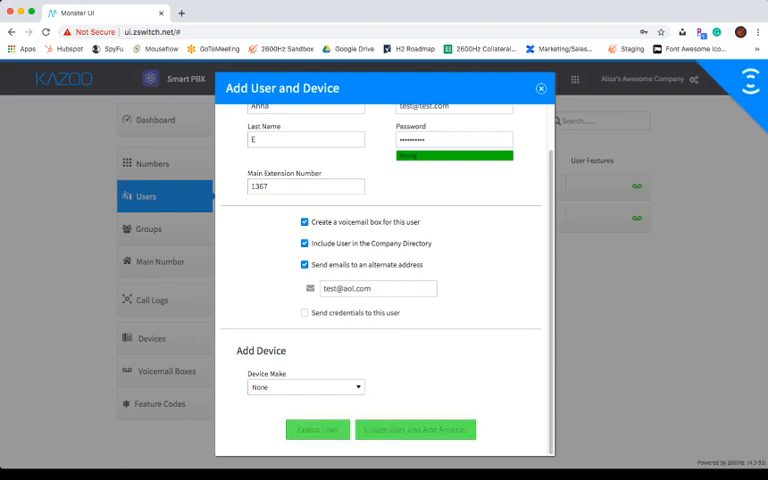
left_click(317, 429)
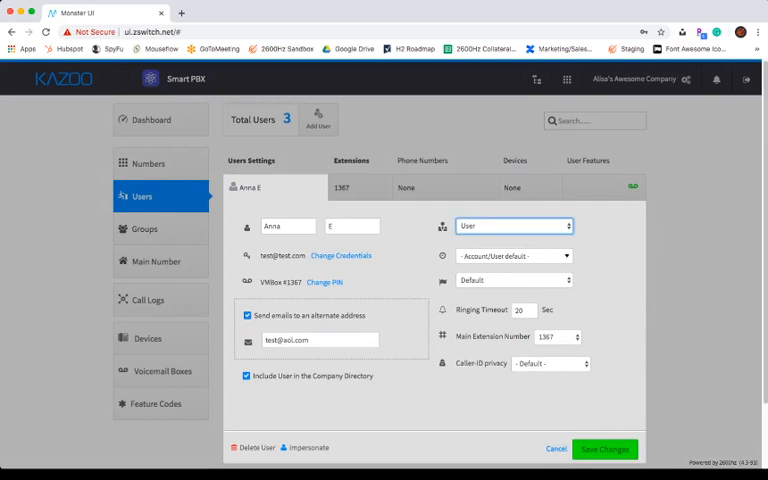
left_click(323, 282)
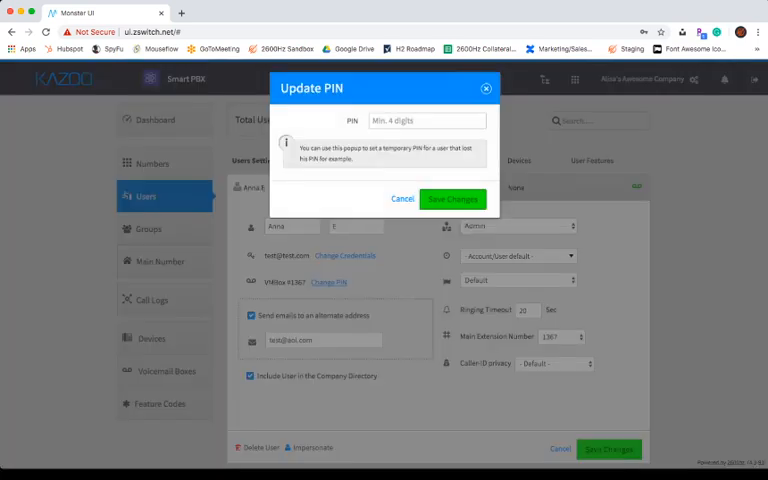
type("999")
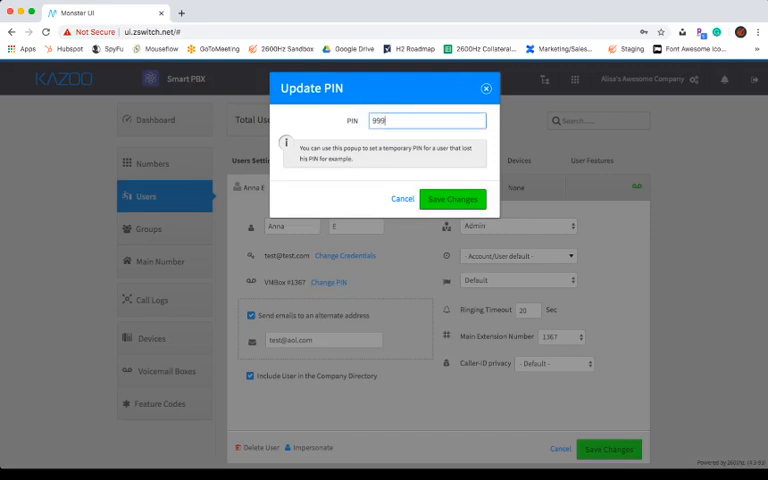
left_click(452, 199)
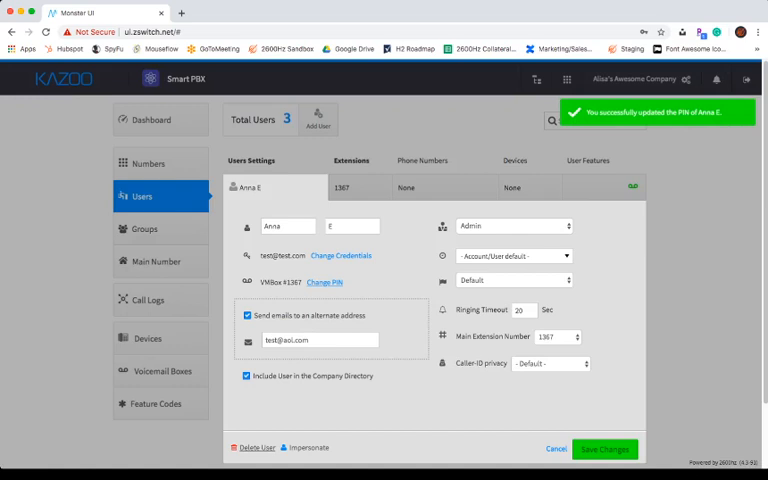
left_click(521, 309)
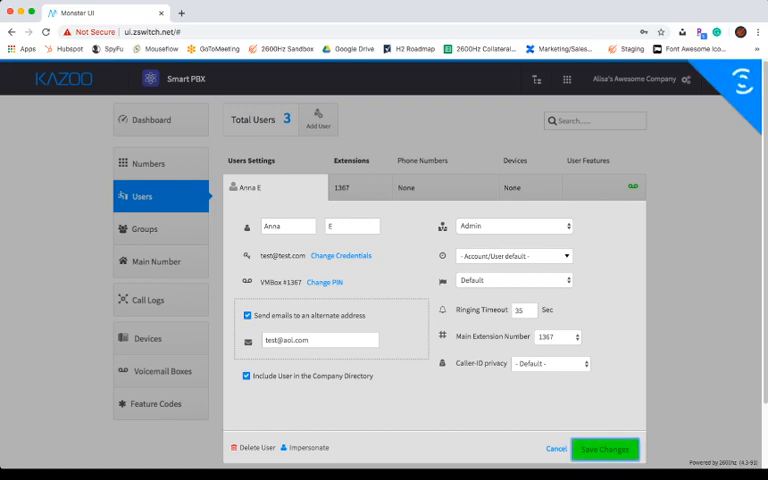
left_click(604, 448)
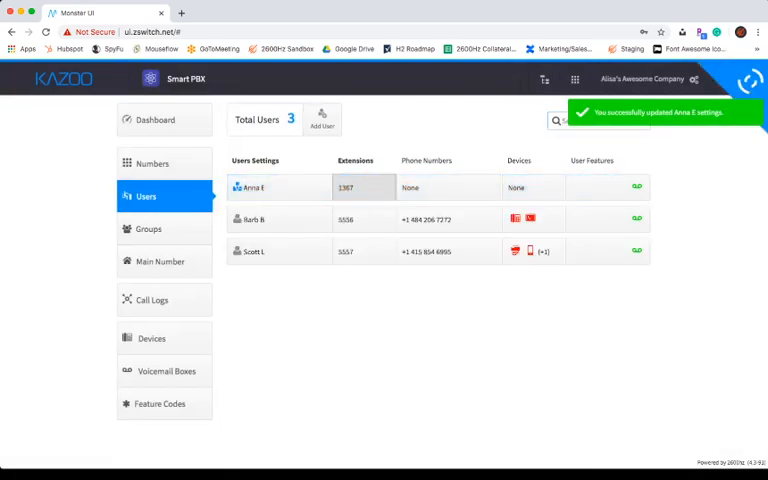
left_click(363, 187)
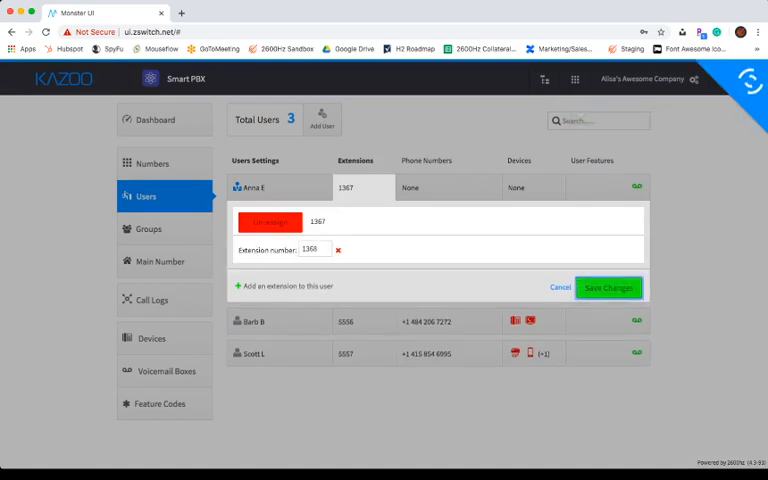
left_click(609, 288)
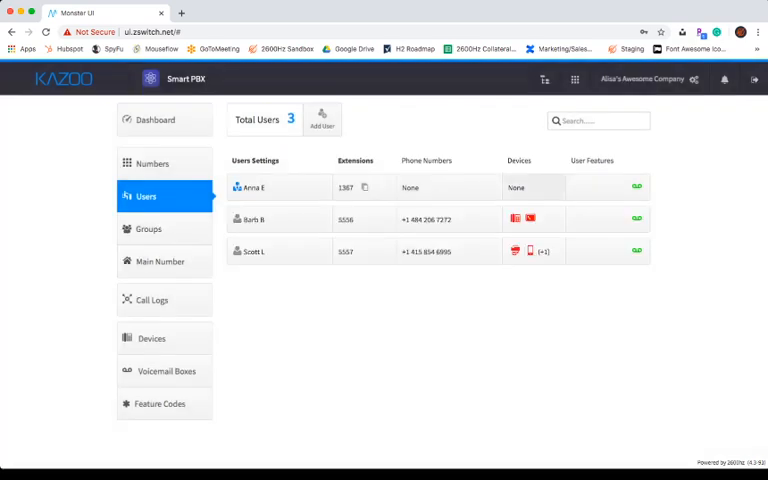
left_click(532, 187)
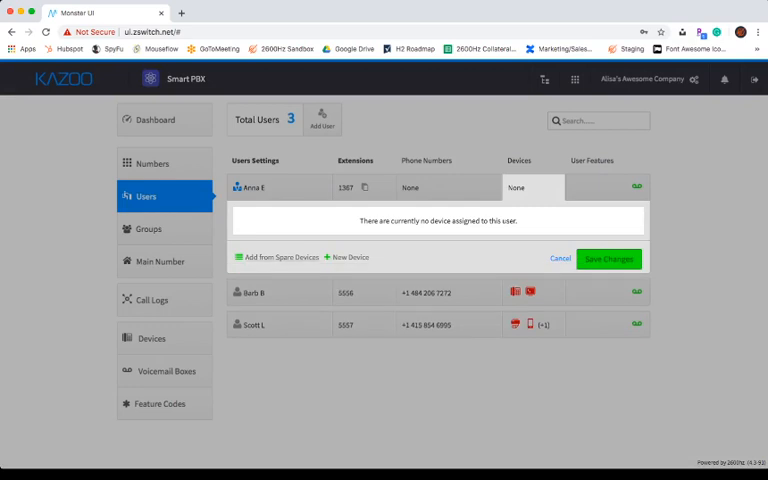
Create and assign a Polycom 501 SIP phone named 'Anna's Polycom' with its MAC address
left_click(346, 257)
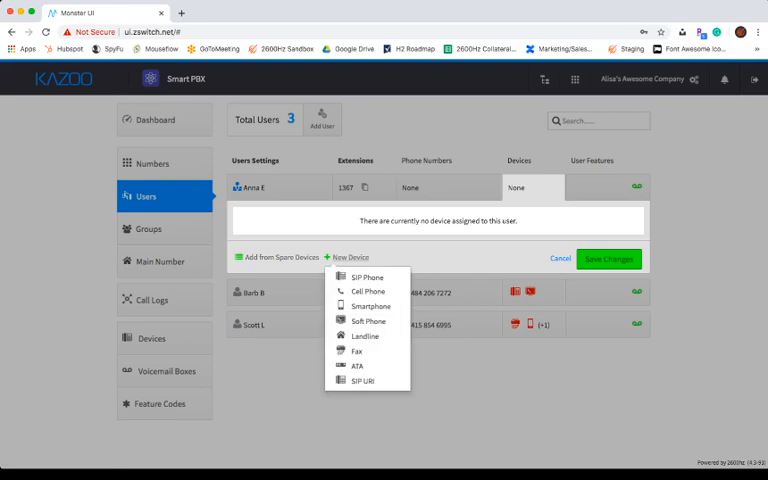
left_click(365, 277)
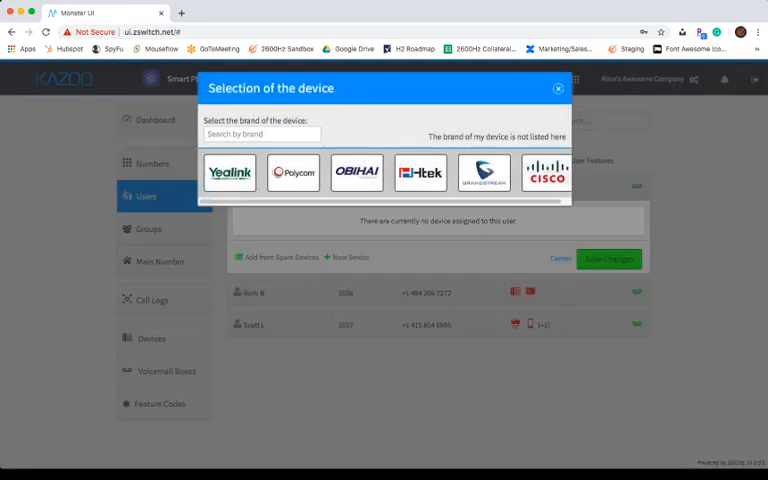
left_click(292, 172)
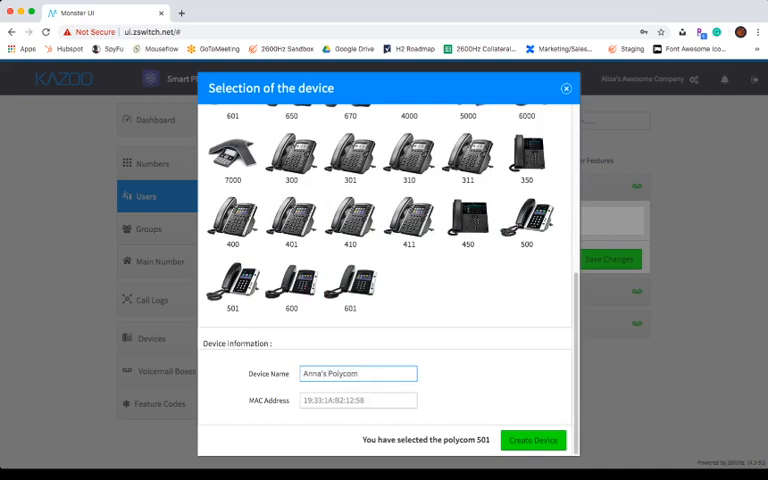
left_click(409, 213)
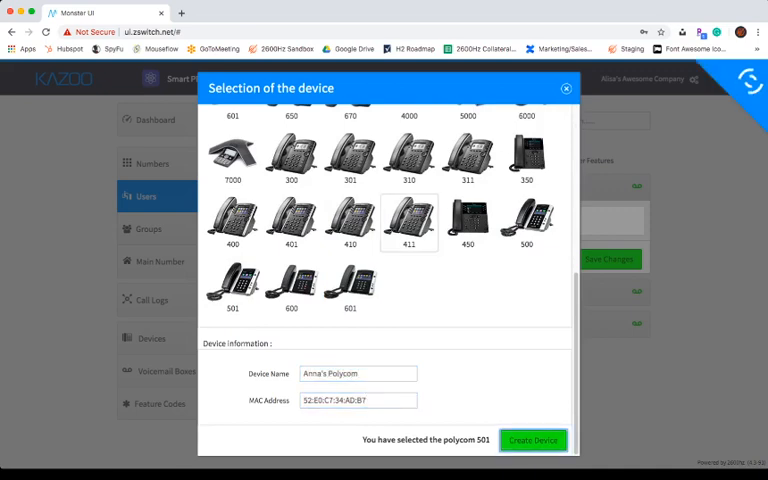
left_click(533, 440)
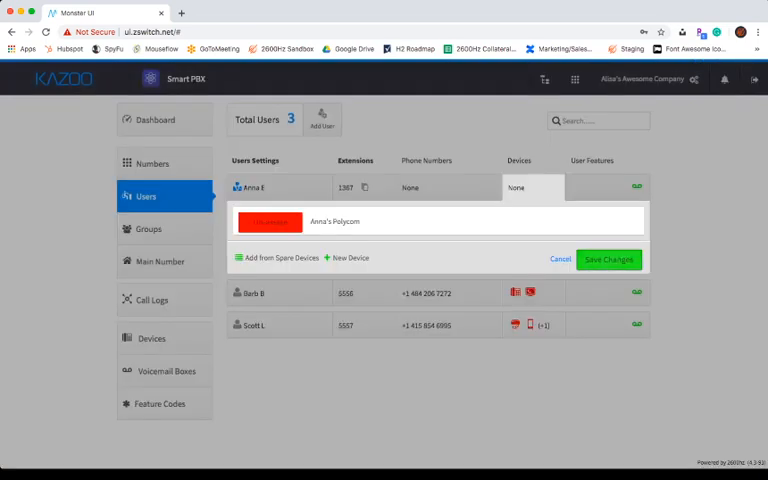
left_click(608, 259)
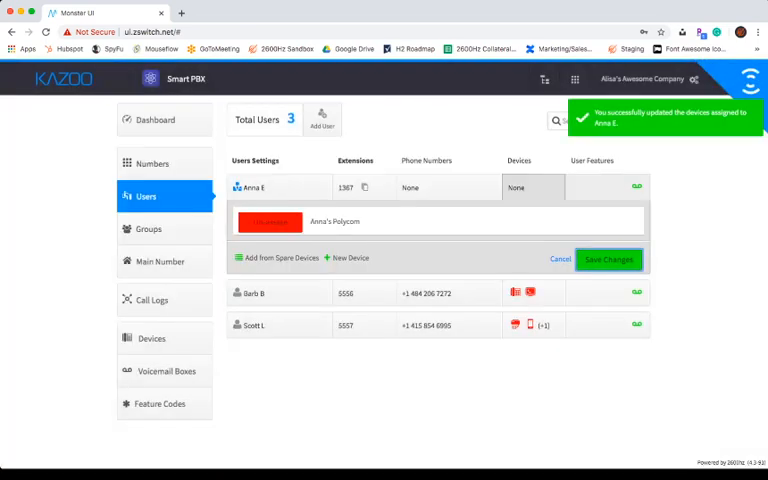
left_click(608, 259)
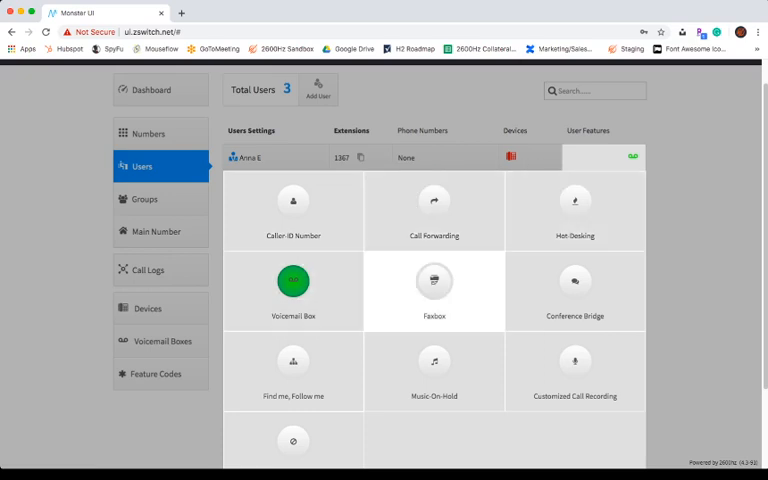
mouse_move(575, 291)
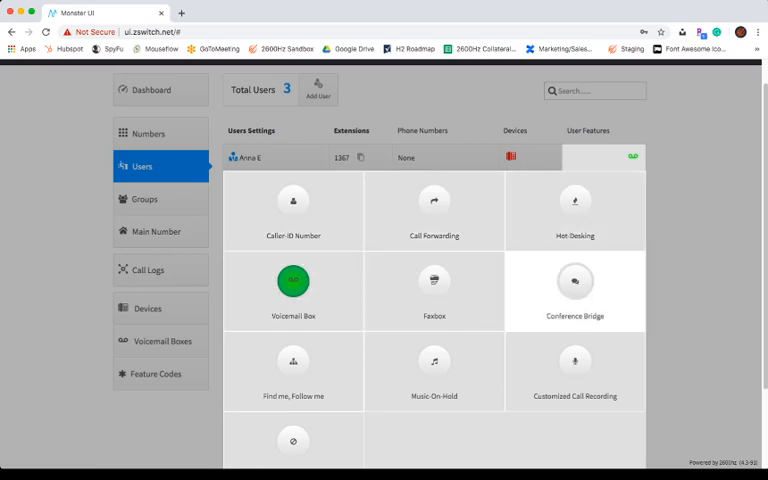
mouse_move(293, 371)
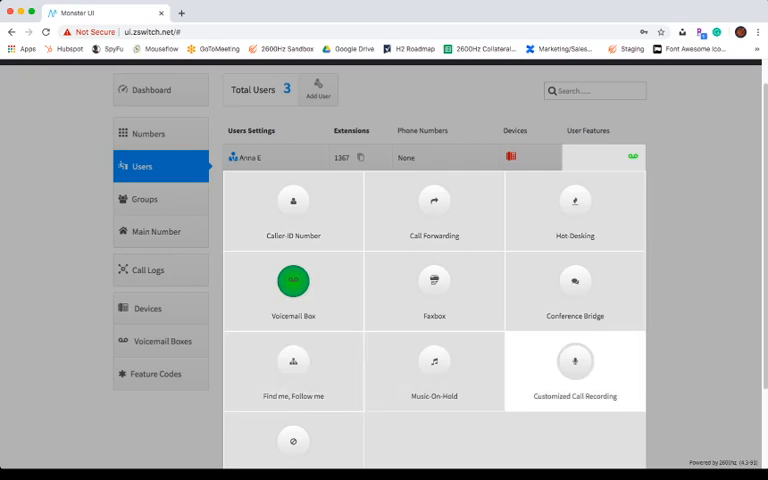
scroll("down", 3)
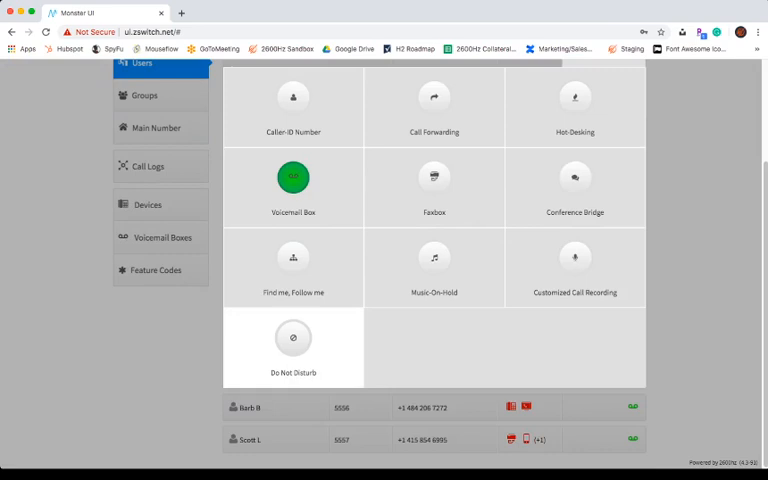